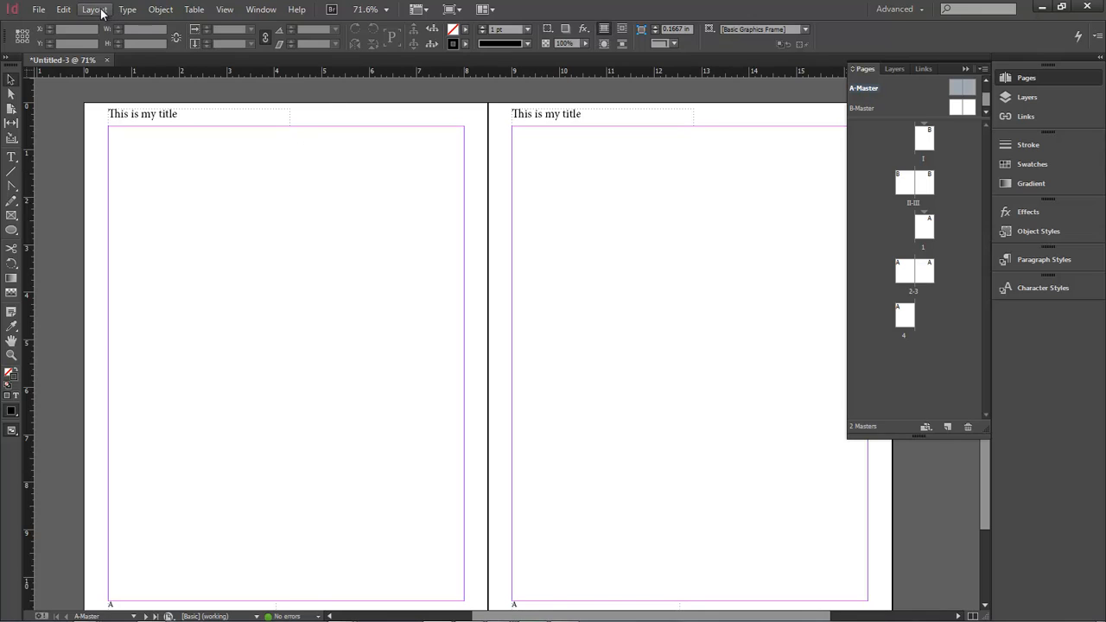
- Bring up Margins and Columns for A-Master, moved off the spread, with Preview enabled
click(94, 11)
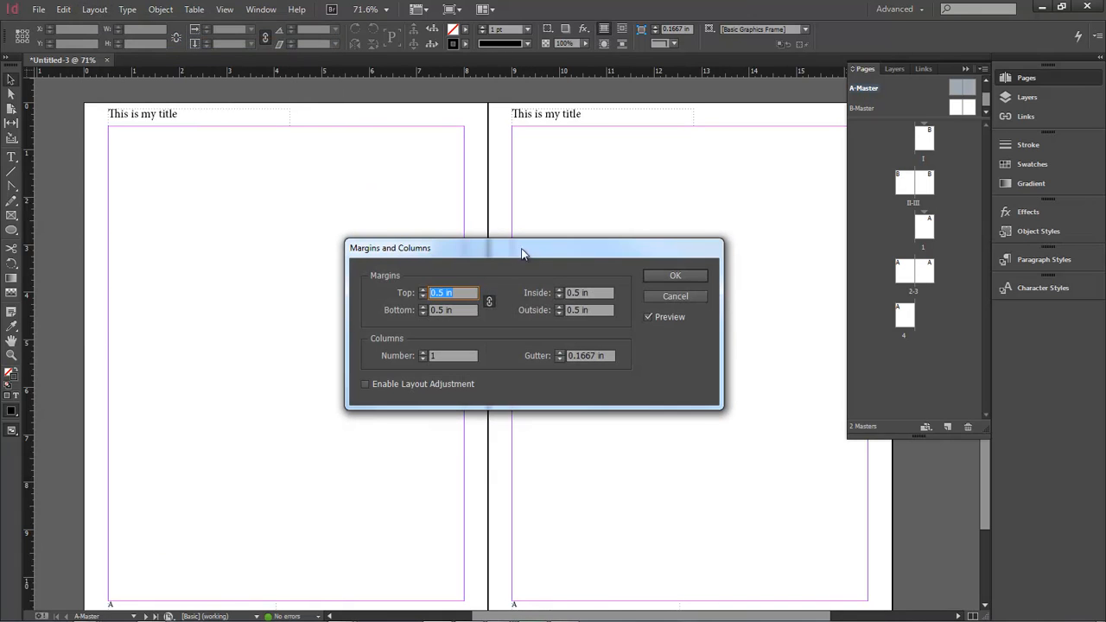
drag(518, 252, 542, 156)
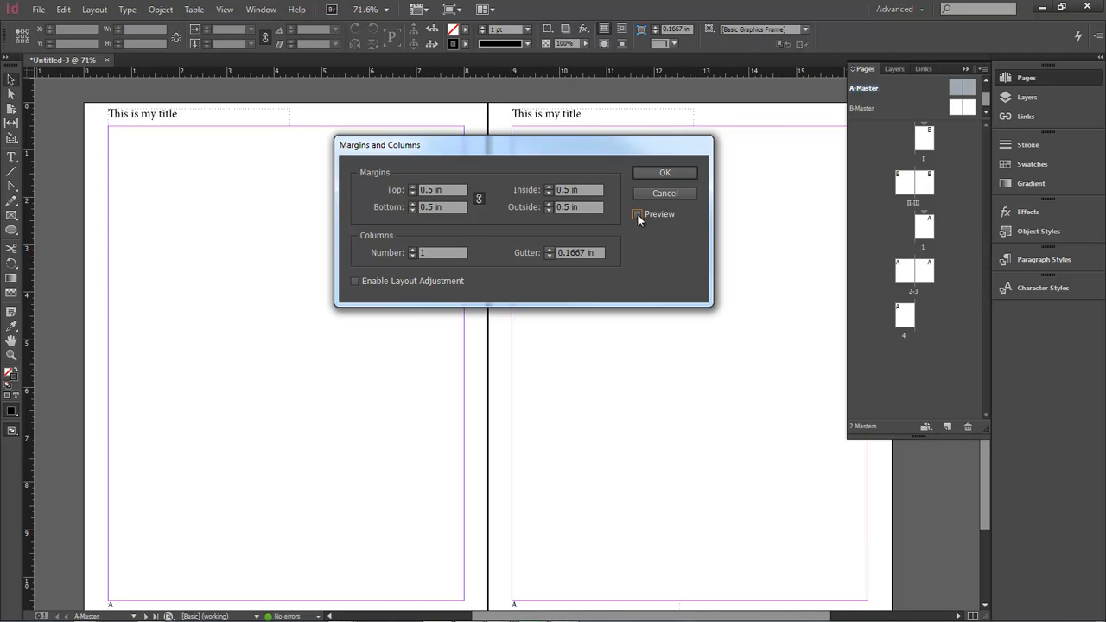
click(638, 214)
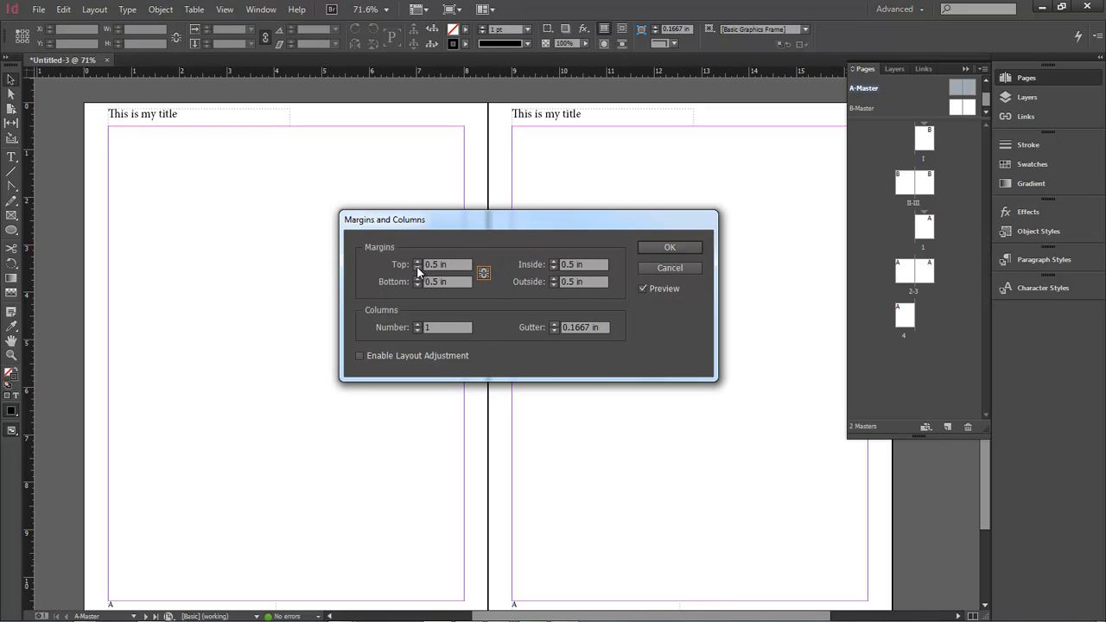
- Try bottom margin values, restore Inside to 0.5 in, and link all four margins together
click(418, 268)
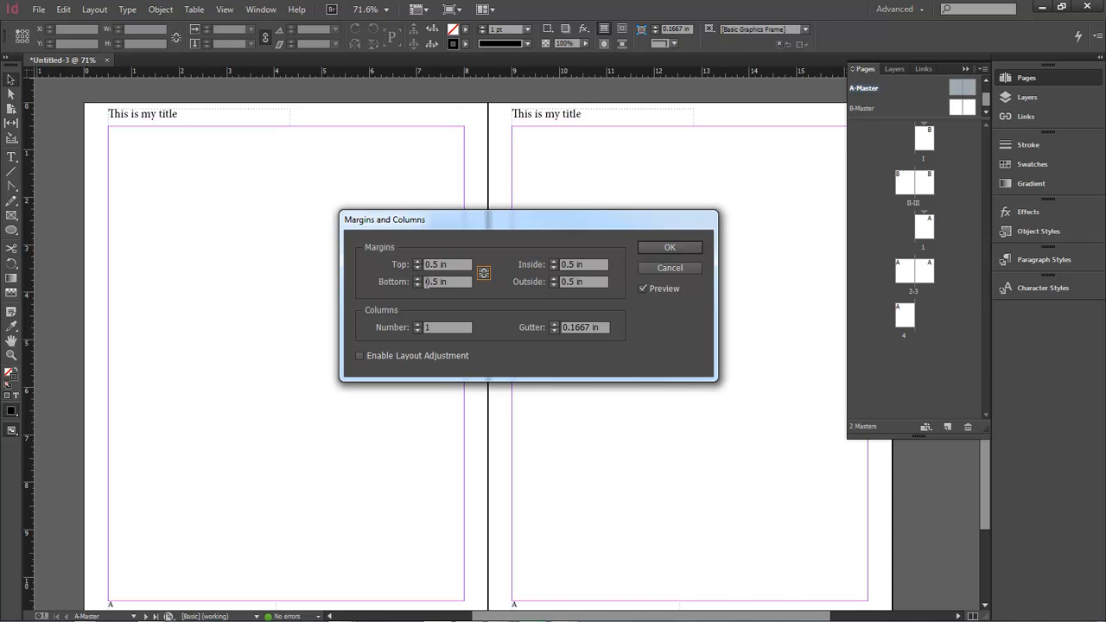
mouse_move(227, 597)
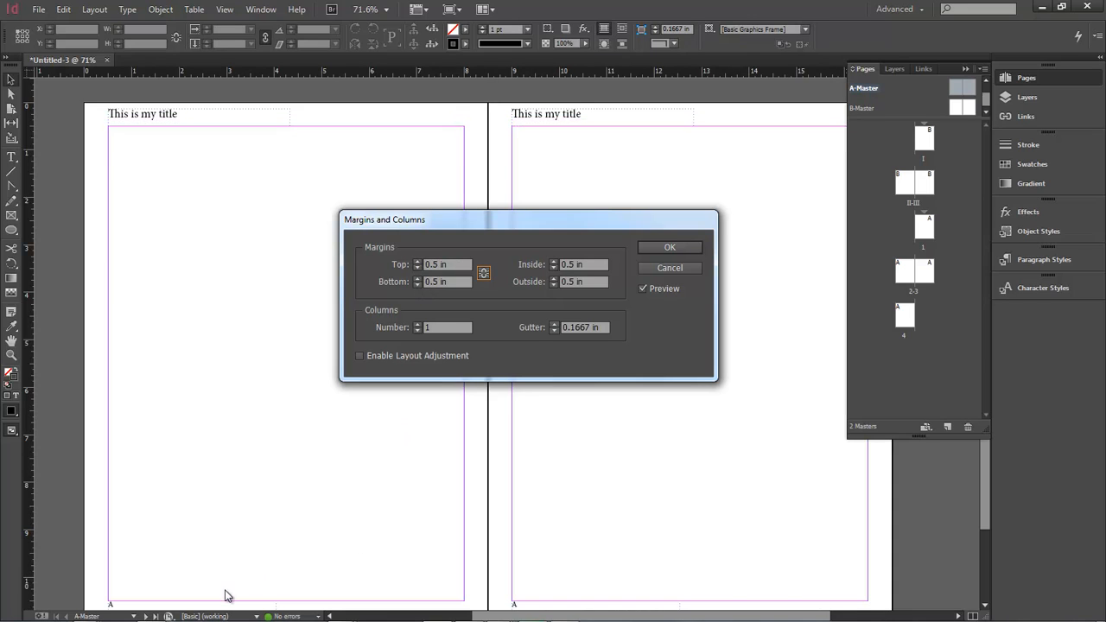
click(418, 286)
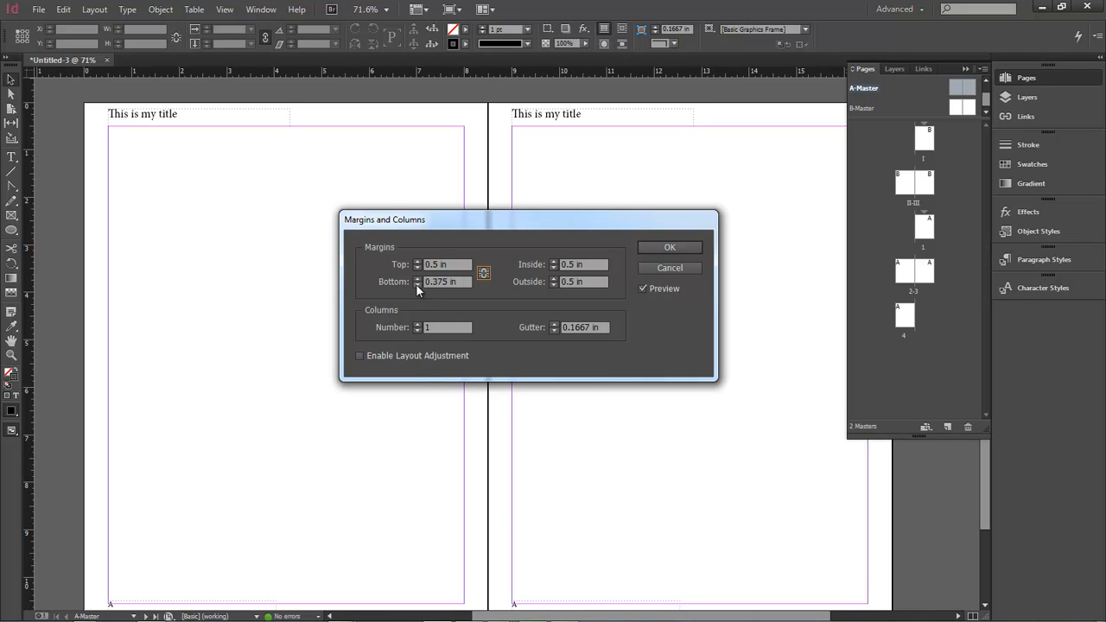
click(418, 278)
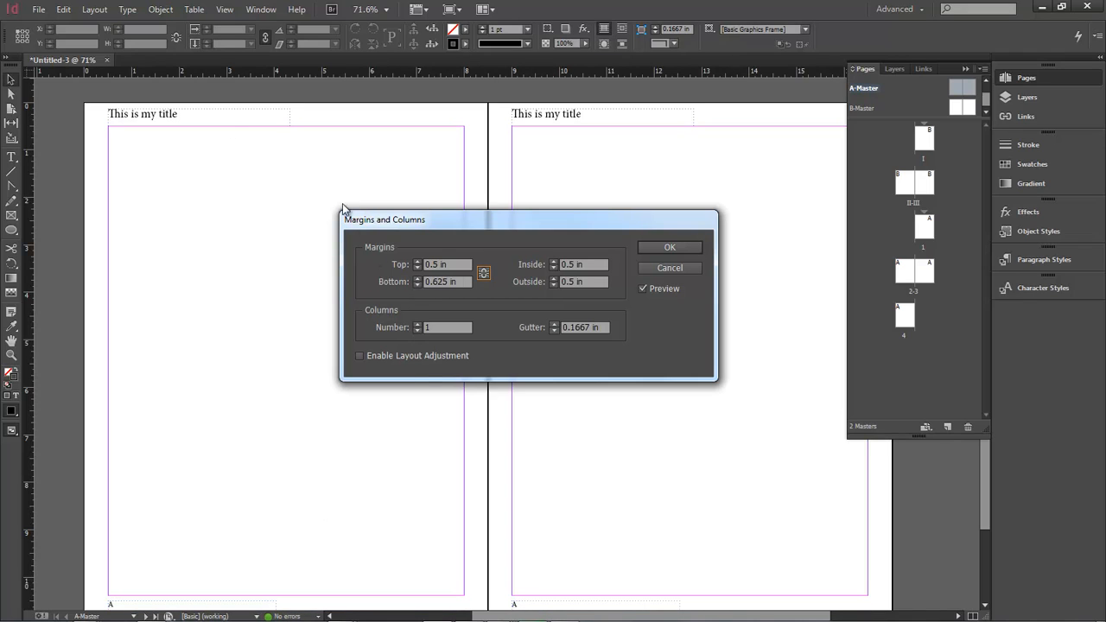
click(418, 284)
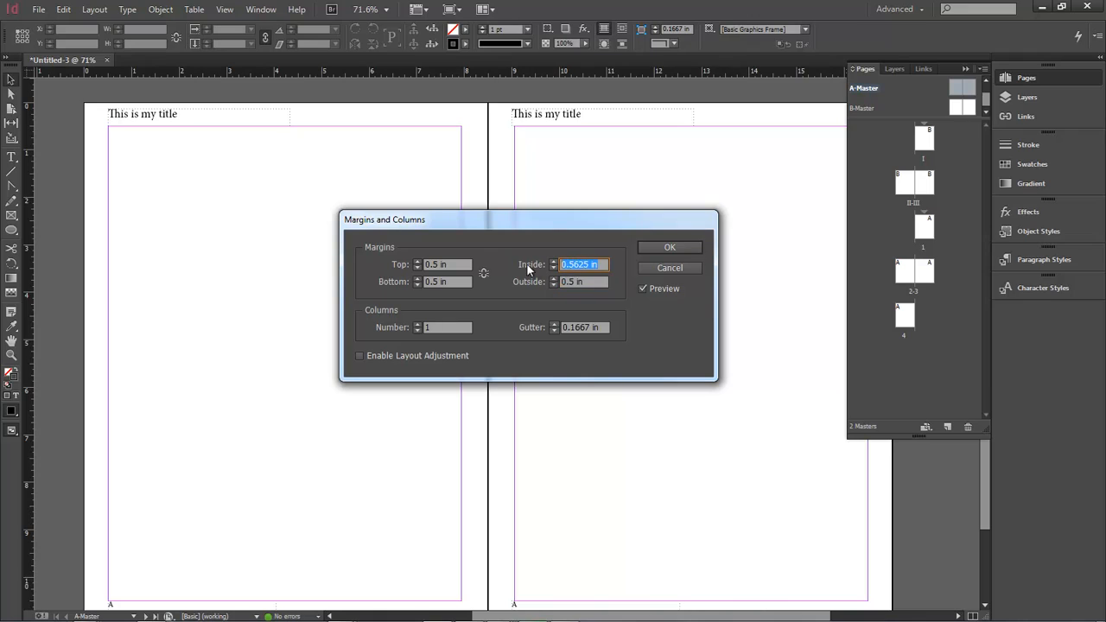
text(0.5 in)
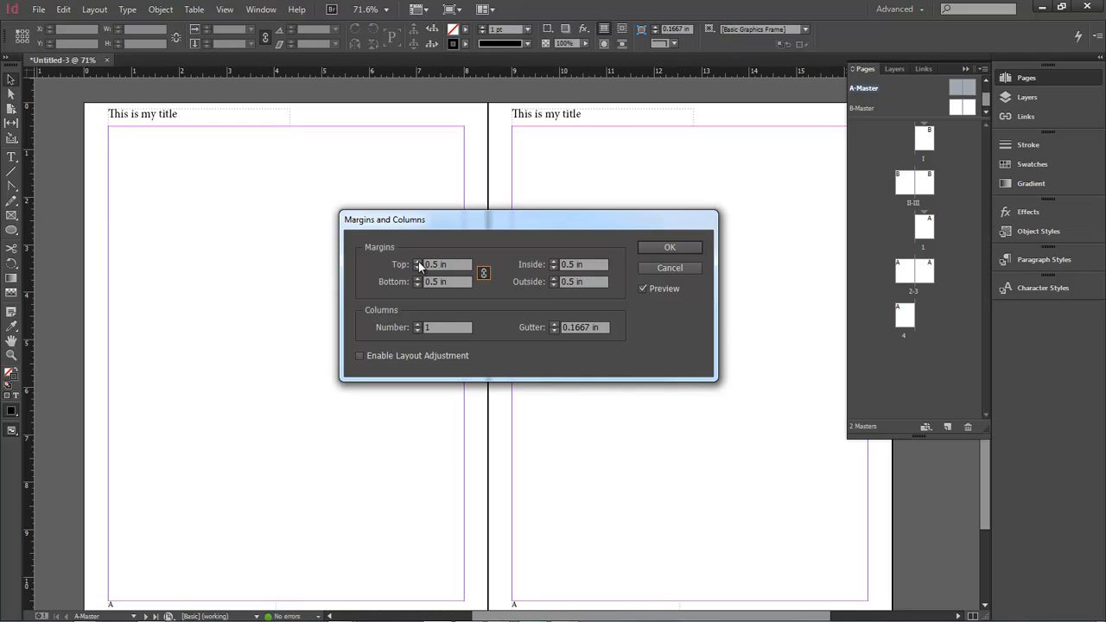
- Raise the linked Top margin twice so all four margins read 0.625 in
click(418, 261)
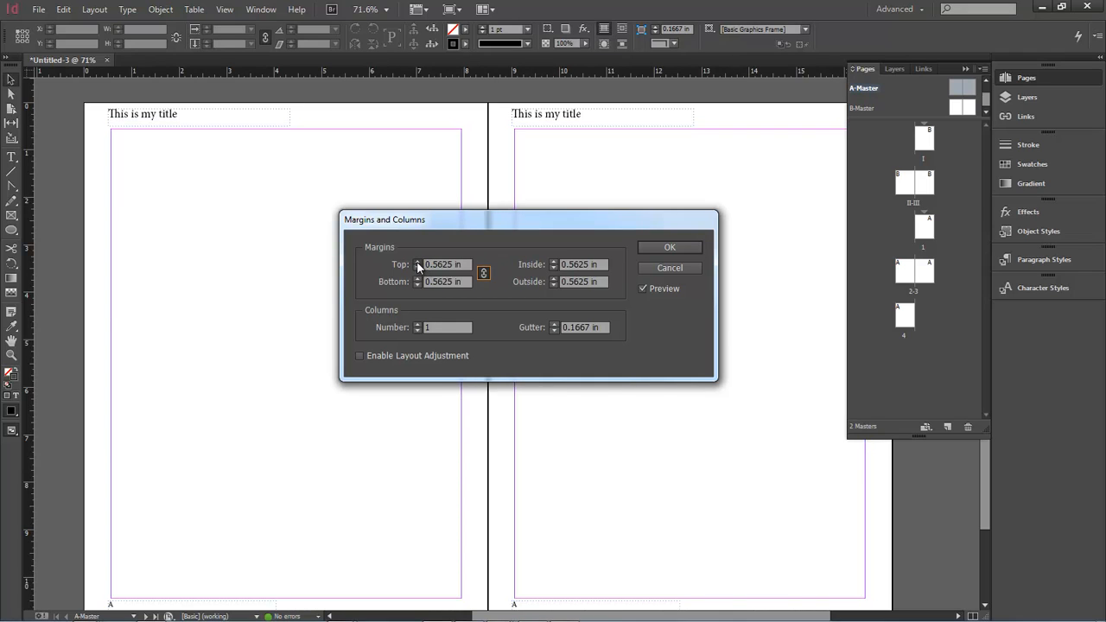
click(418, 261)
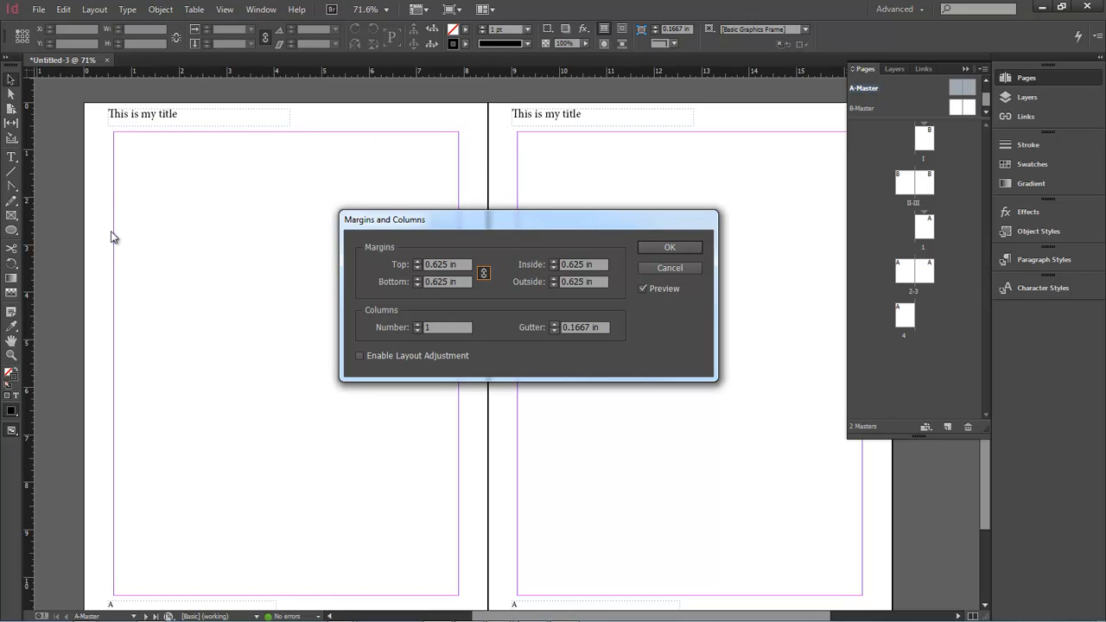
mouse_move(446, 295)
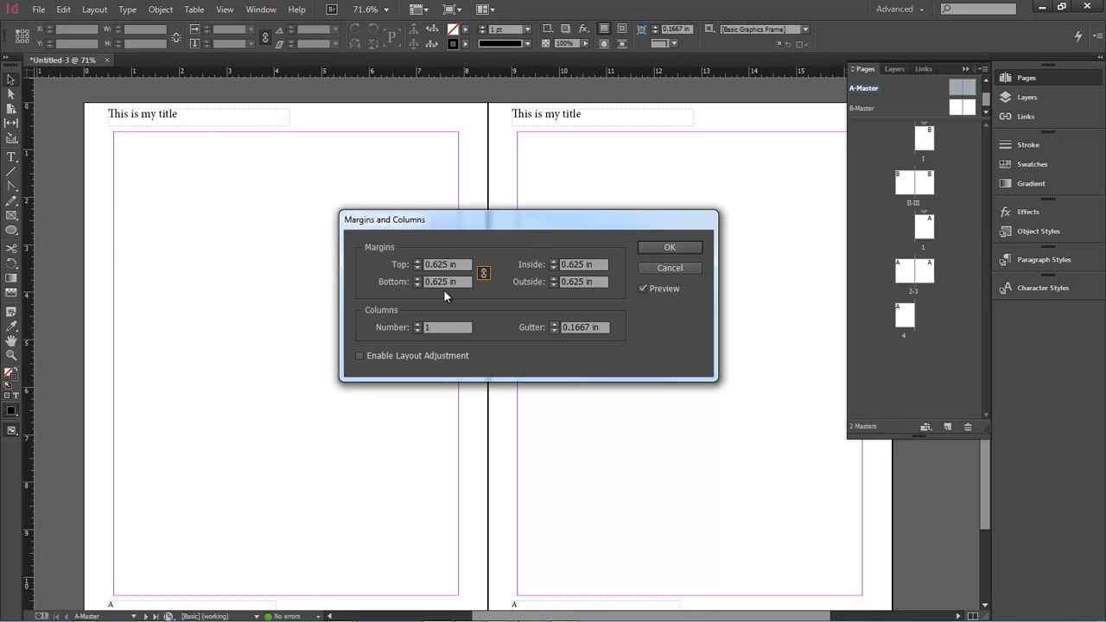
mouse_move(588, 176)
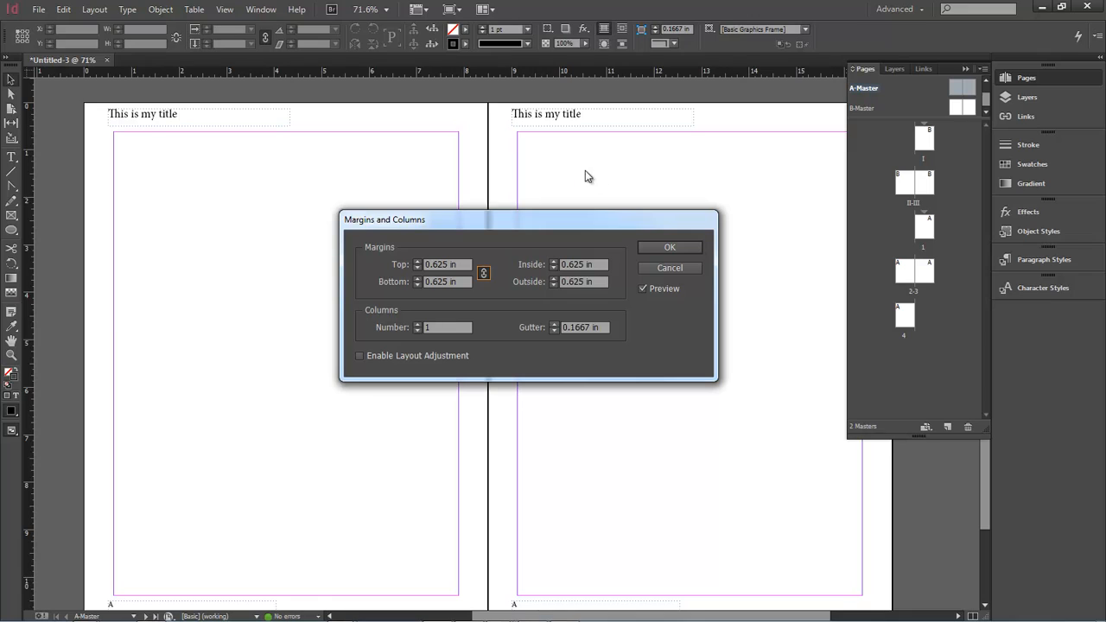
mouse_move(401, 342)
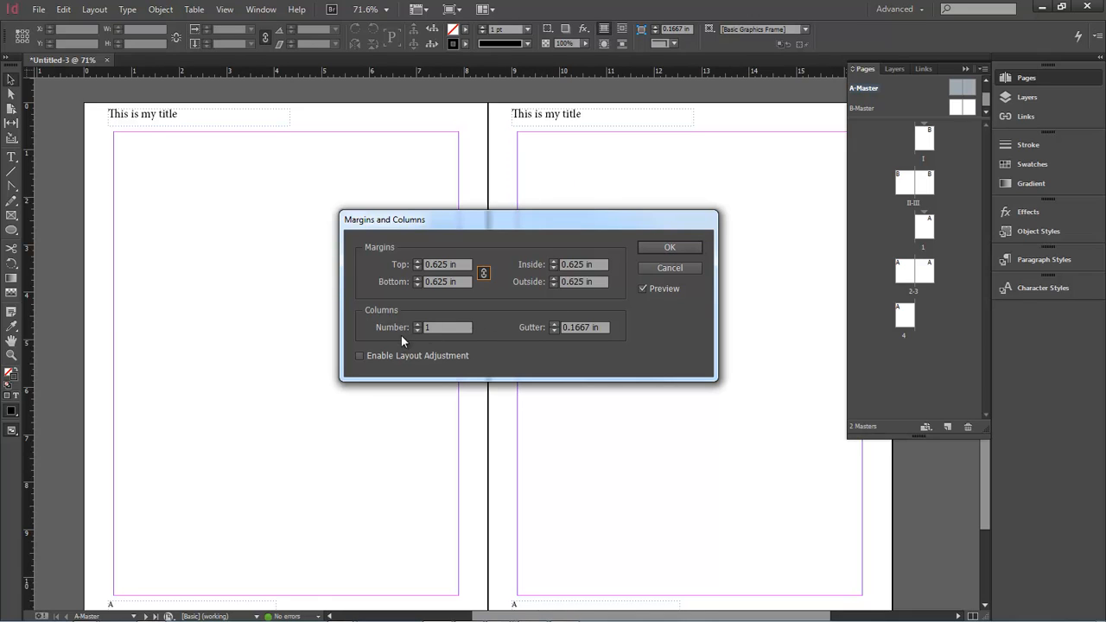
mouse_move(419, 328)
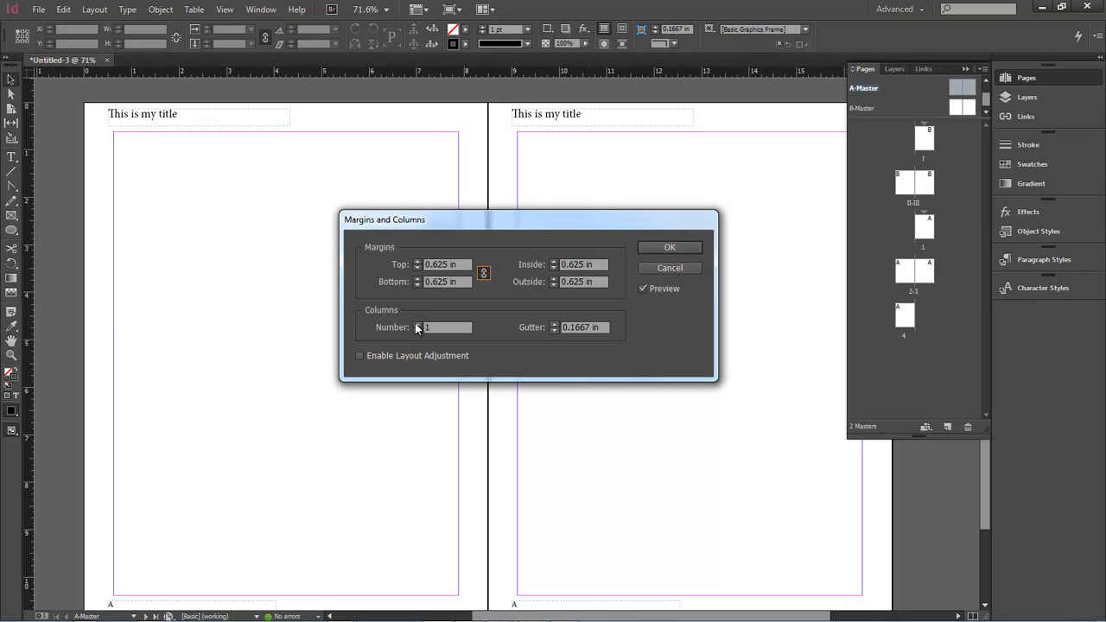
- Try two columns with a 0.125 in gutter, then return A-Master to a single column
click(418, 323)
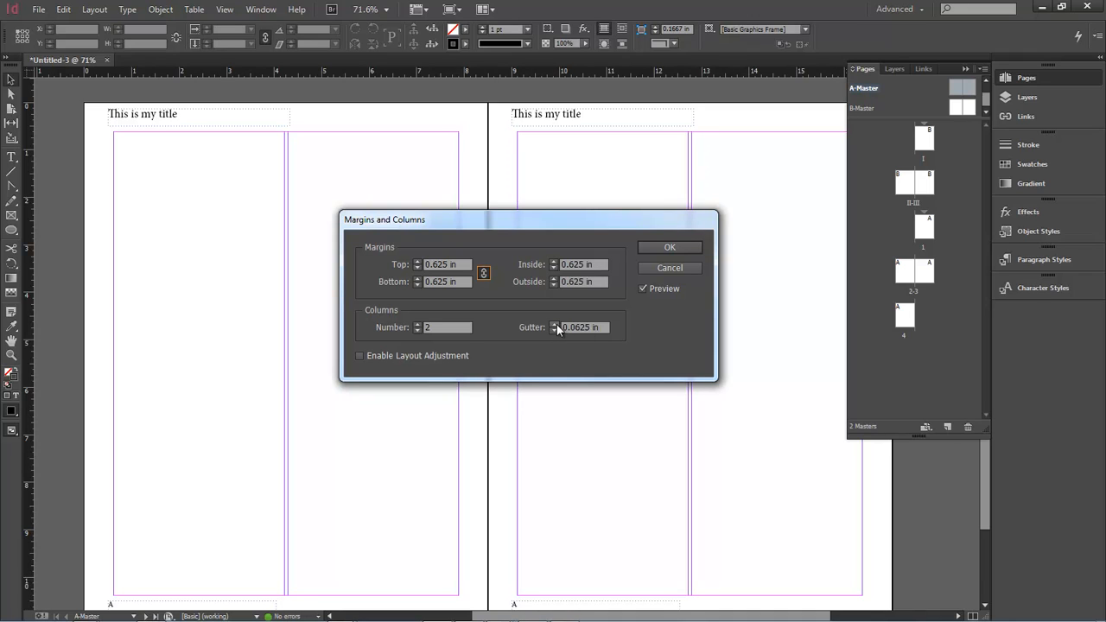
click(555, 325)
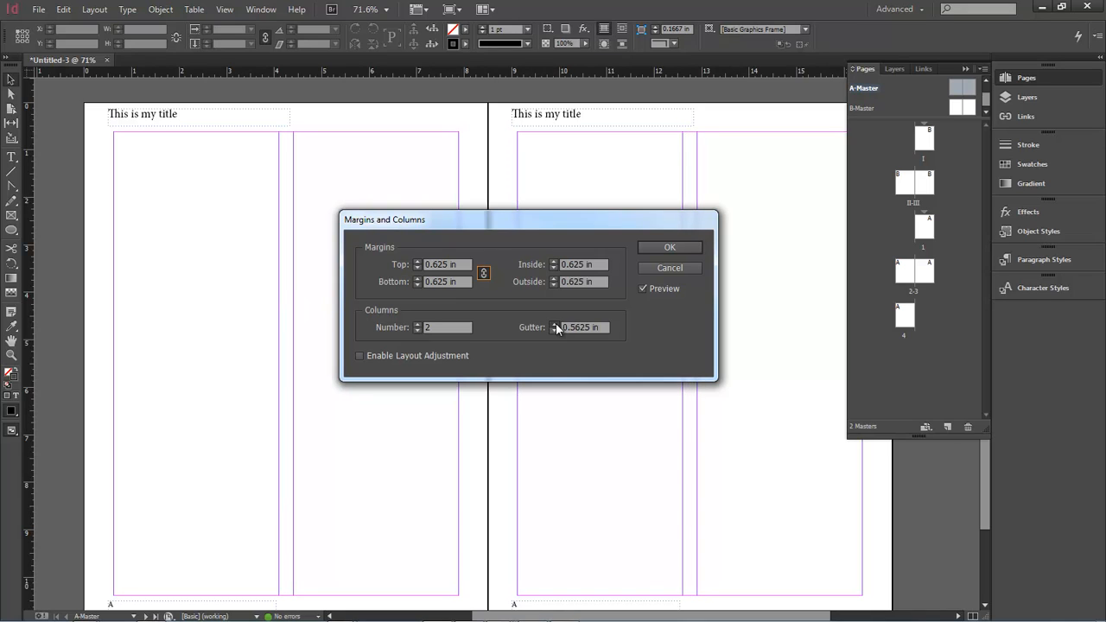
click(553, 323)
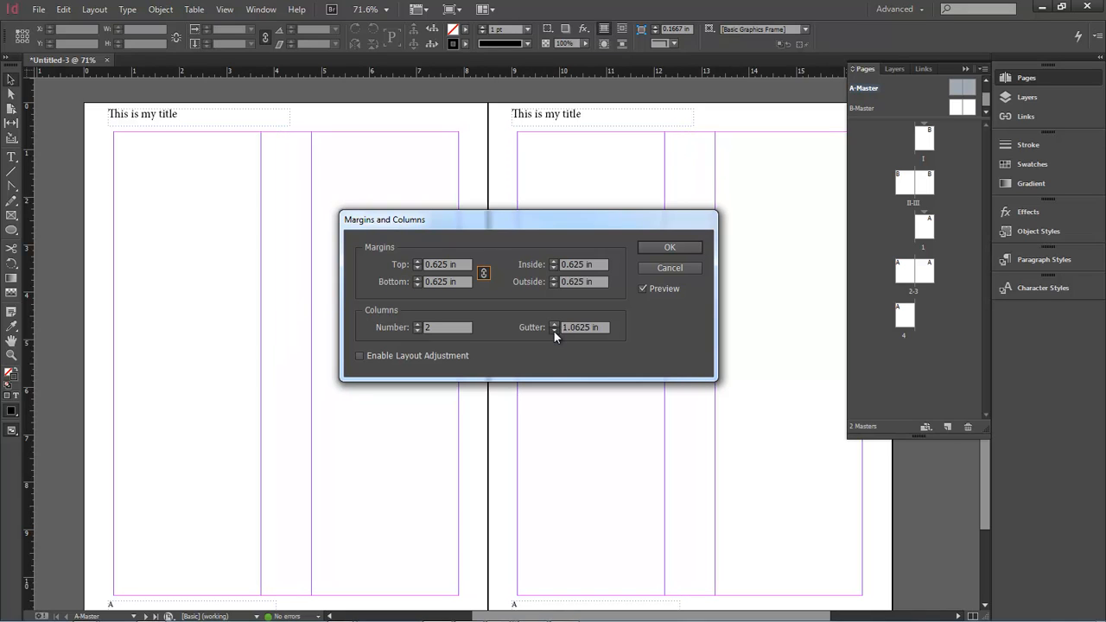
text(0.125 in)
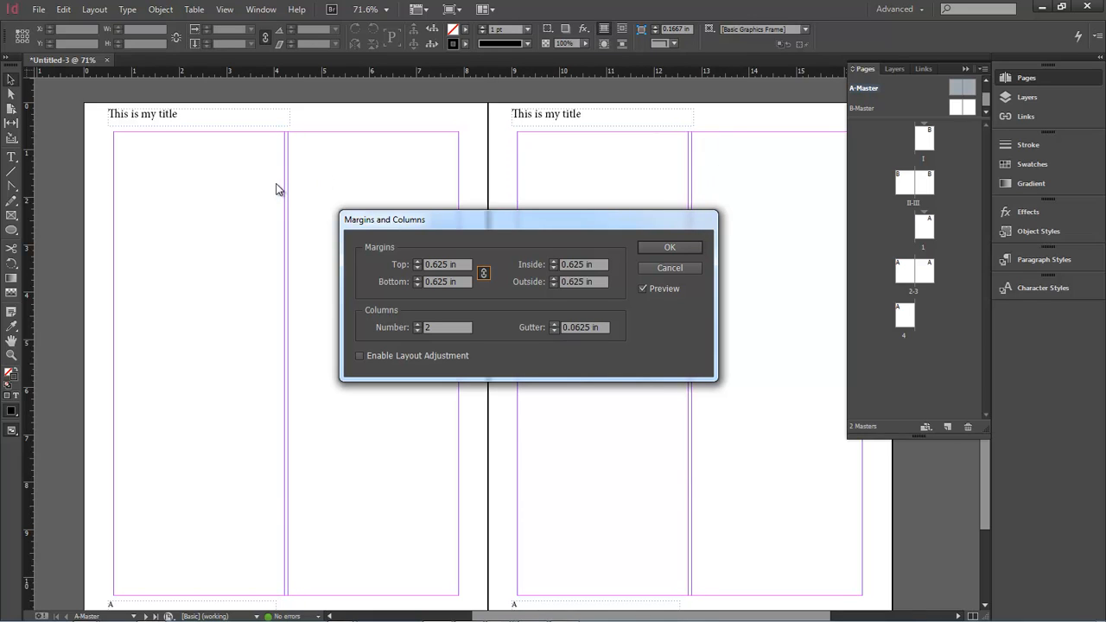
mouse_move(690, 136)
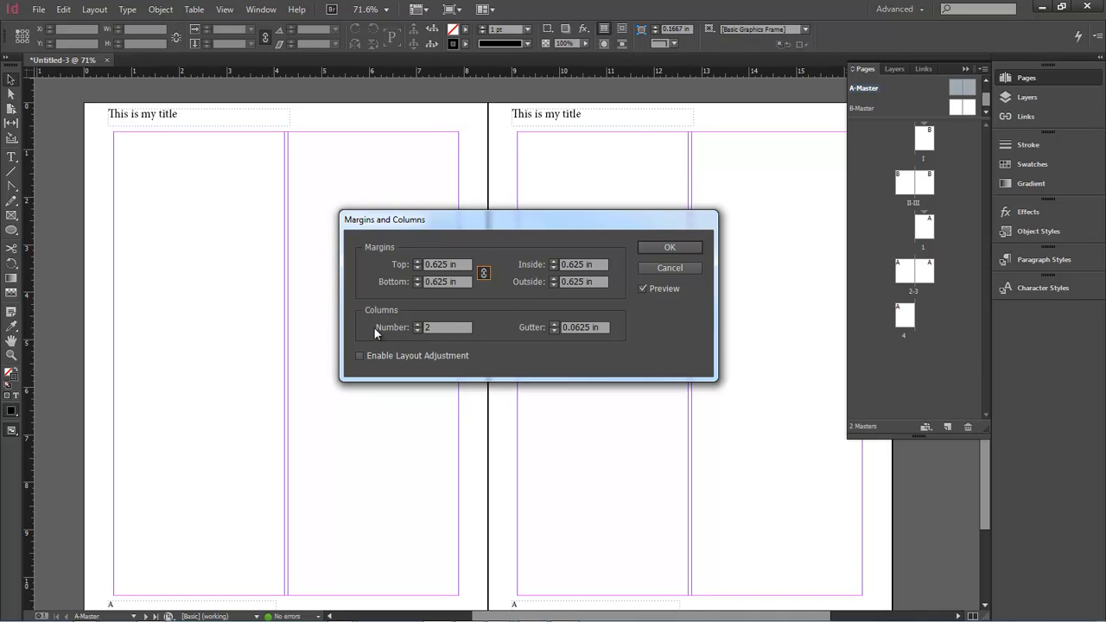
click(418, 330)
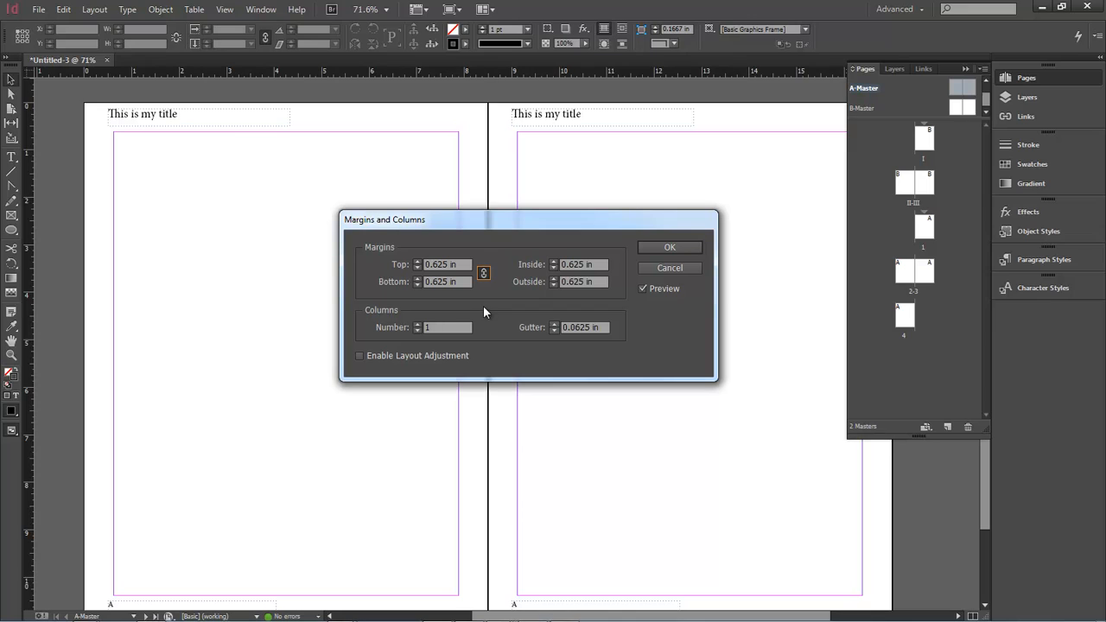
mouse_move(691, 289)
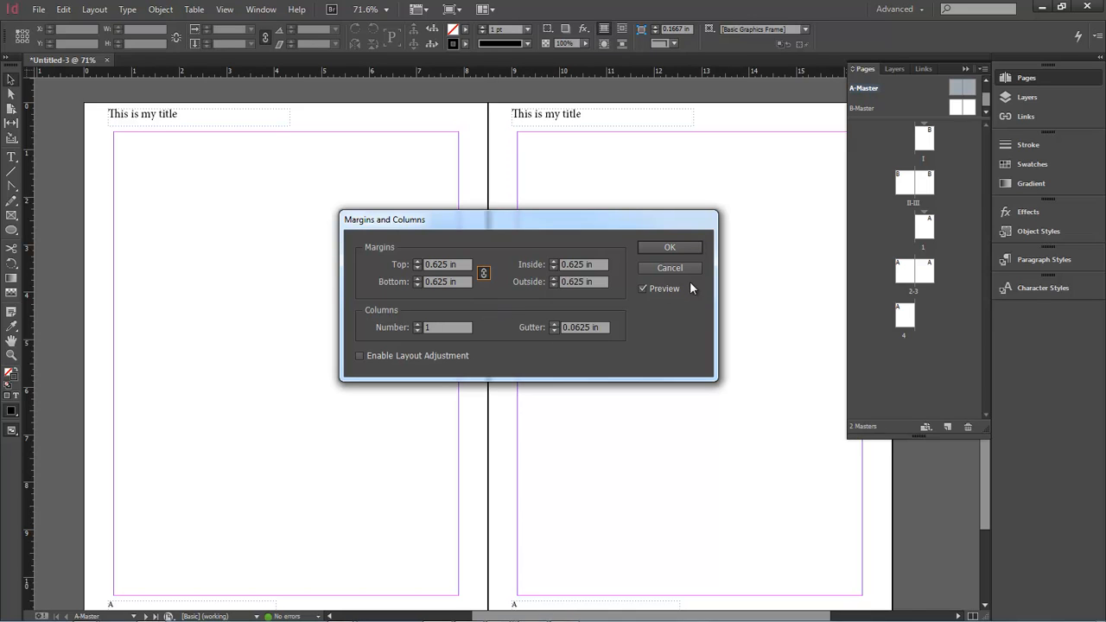
- Commit A-Master's layout, then give B-Master 0.625 in margins in Margins and Columns
click(670, 247)
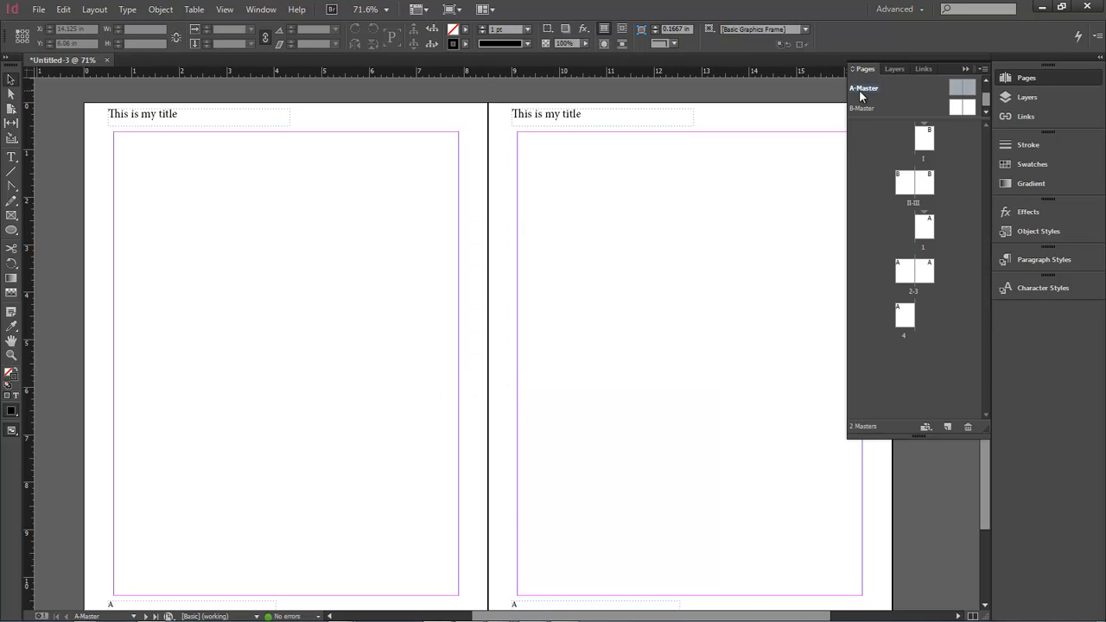
mouse_move(867, 124)
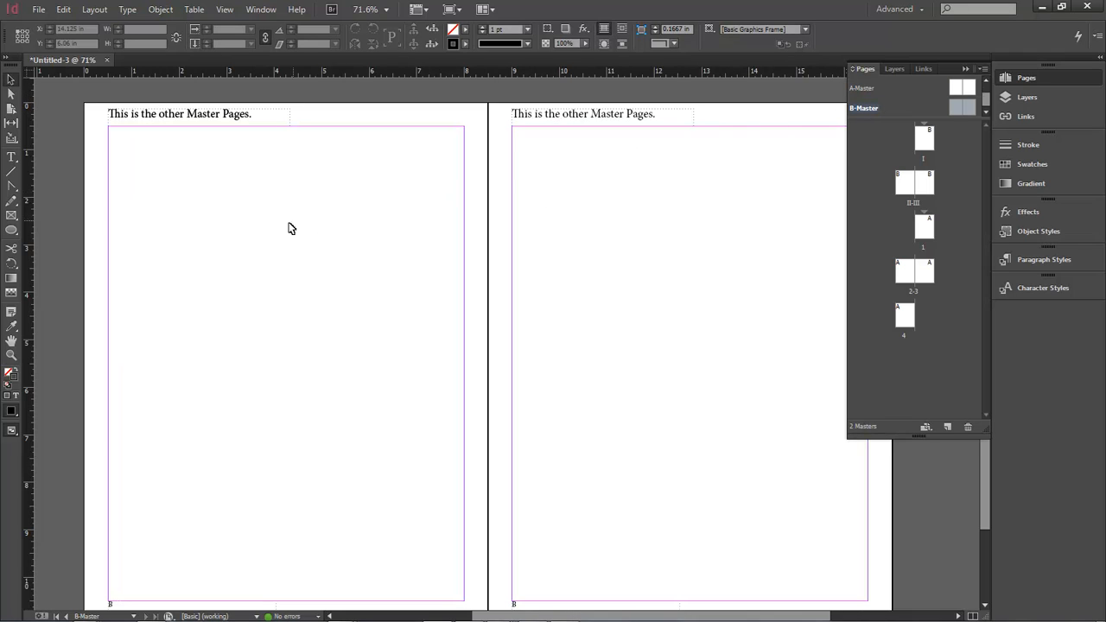
click(94, 10)
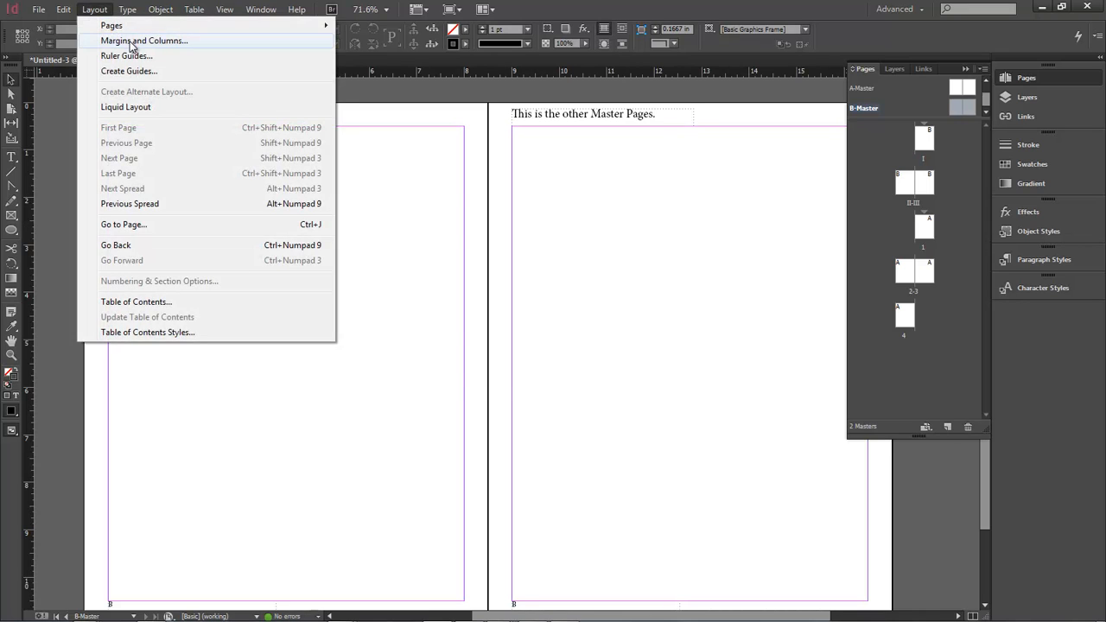
click(146, 41)
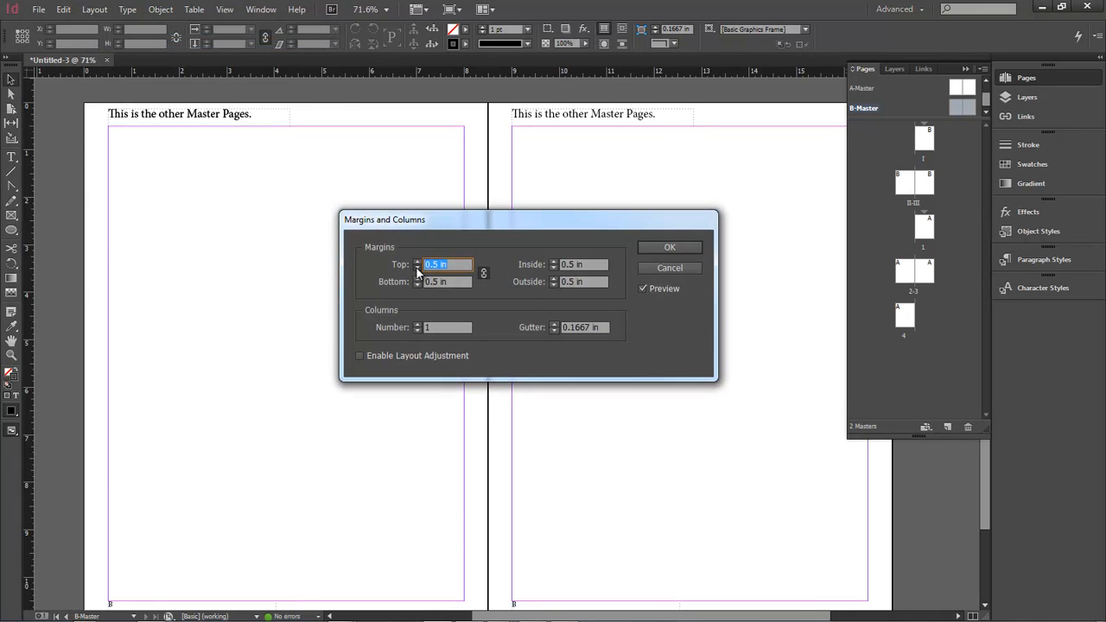
click(418, 261)
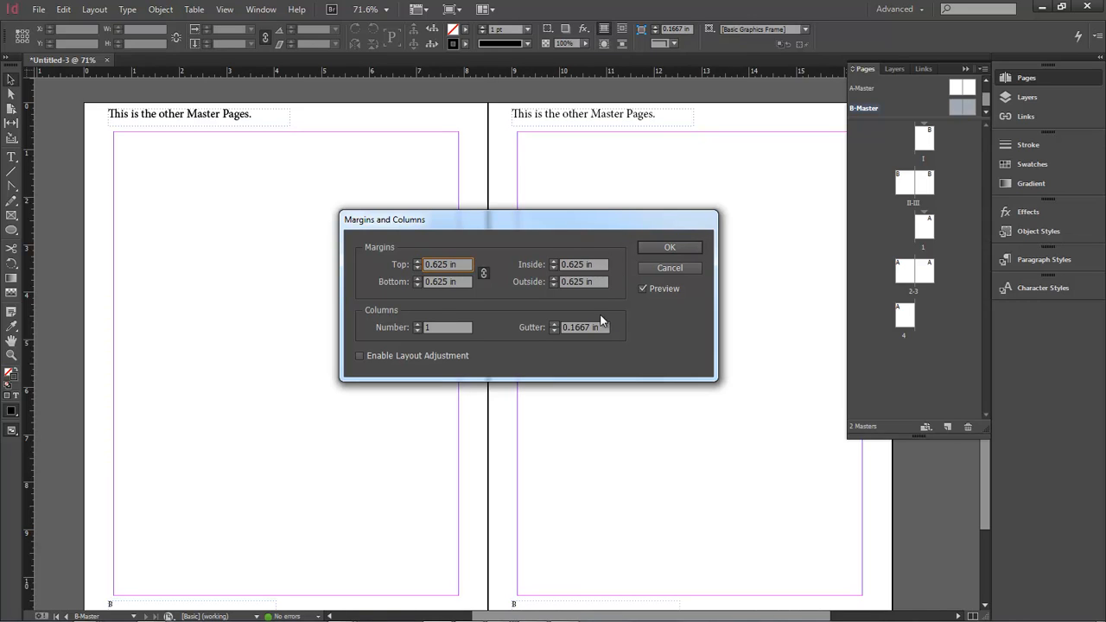
mouse_move(888, 107)
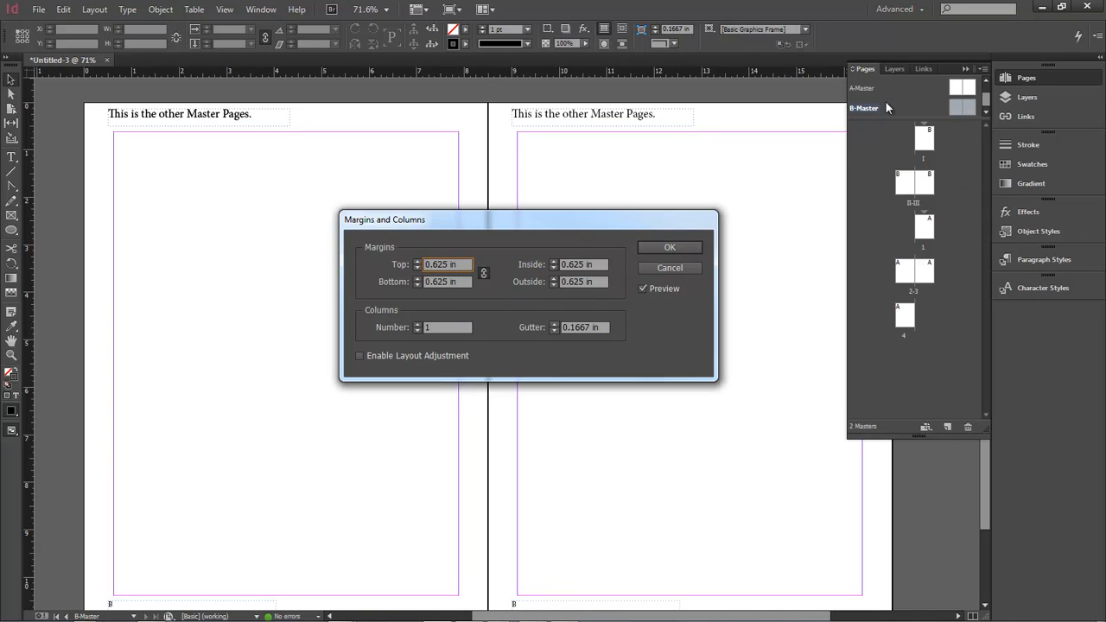
mouse_move(880, 121)
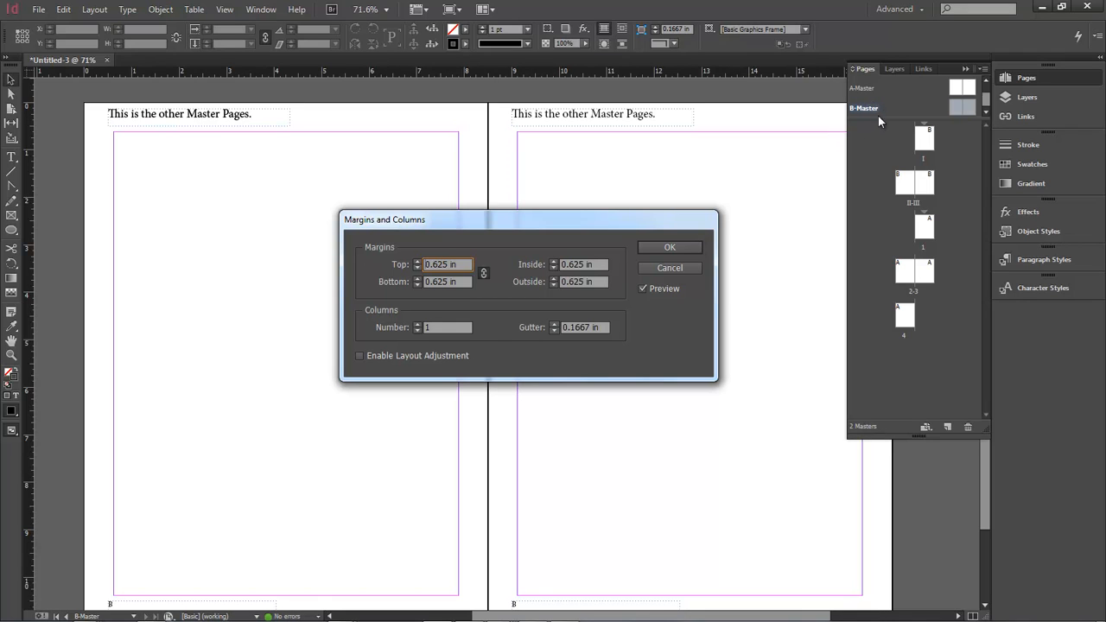
mouse_move(475, 271)
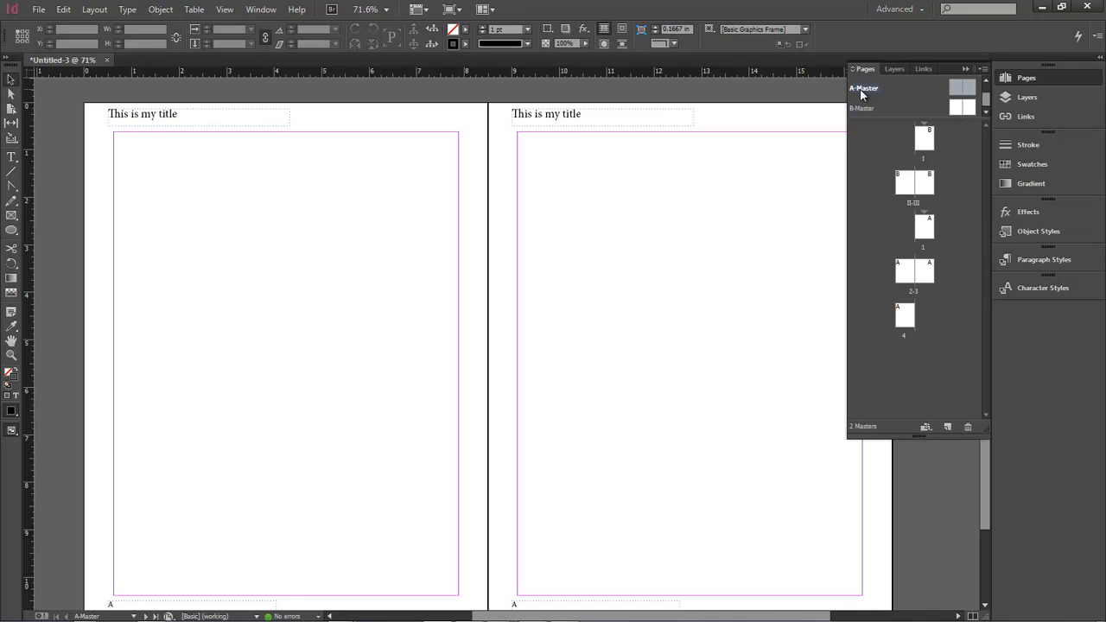
- Reopen Margins and Columns on A-Master to confirm 0.625 in on every side
click(93, 11)
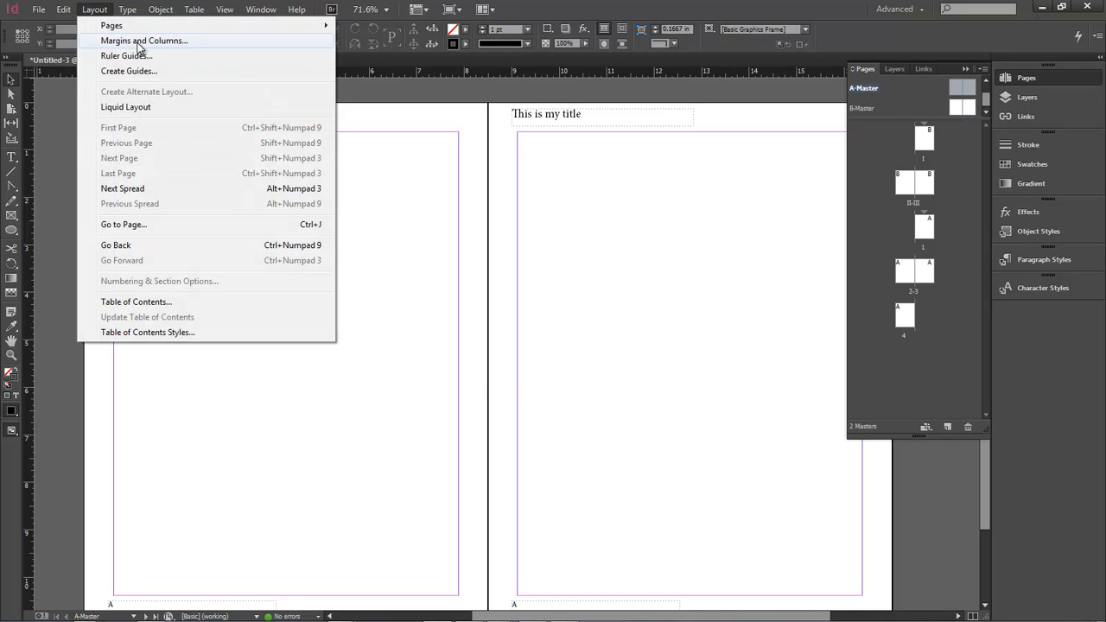
click(143, 41)
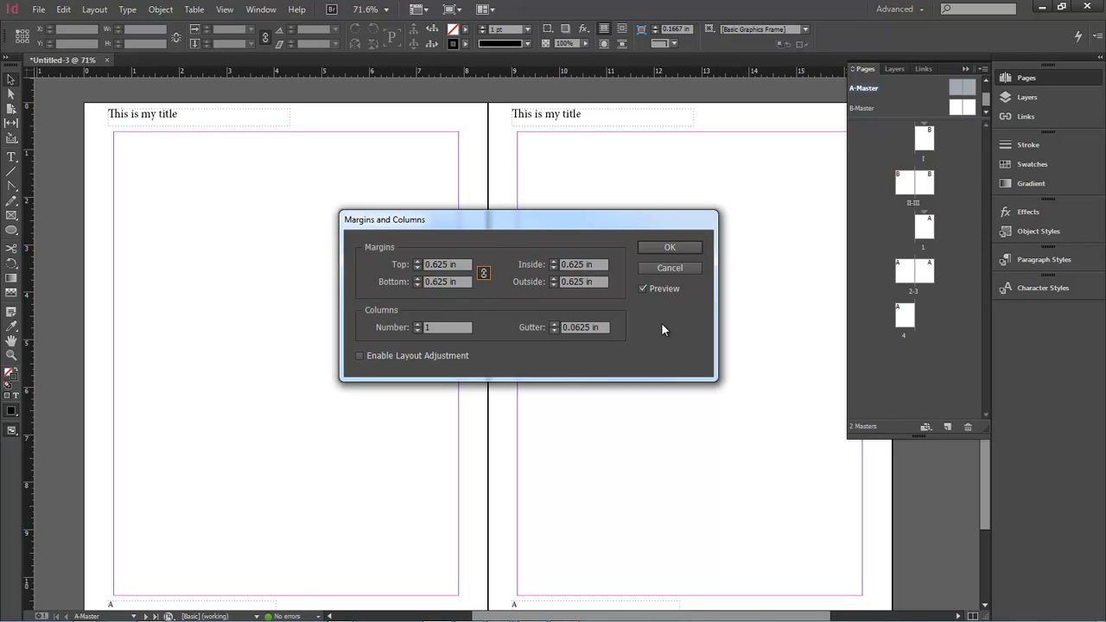
mouse_move(664, 325)
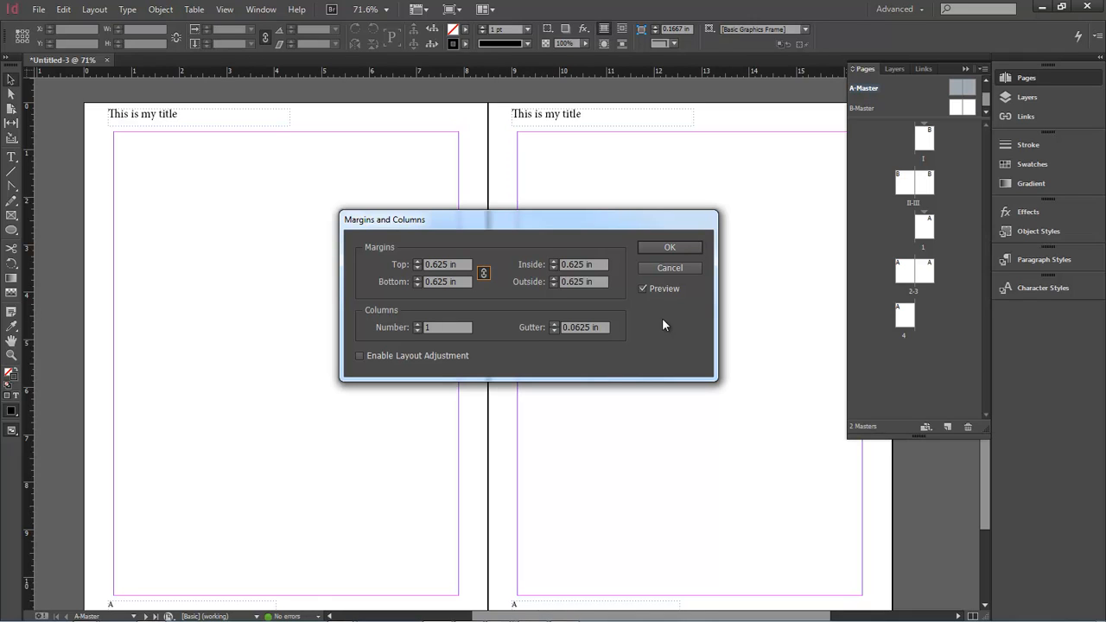